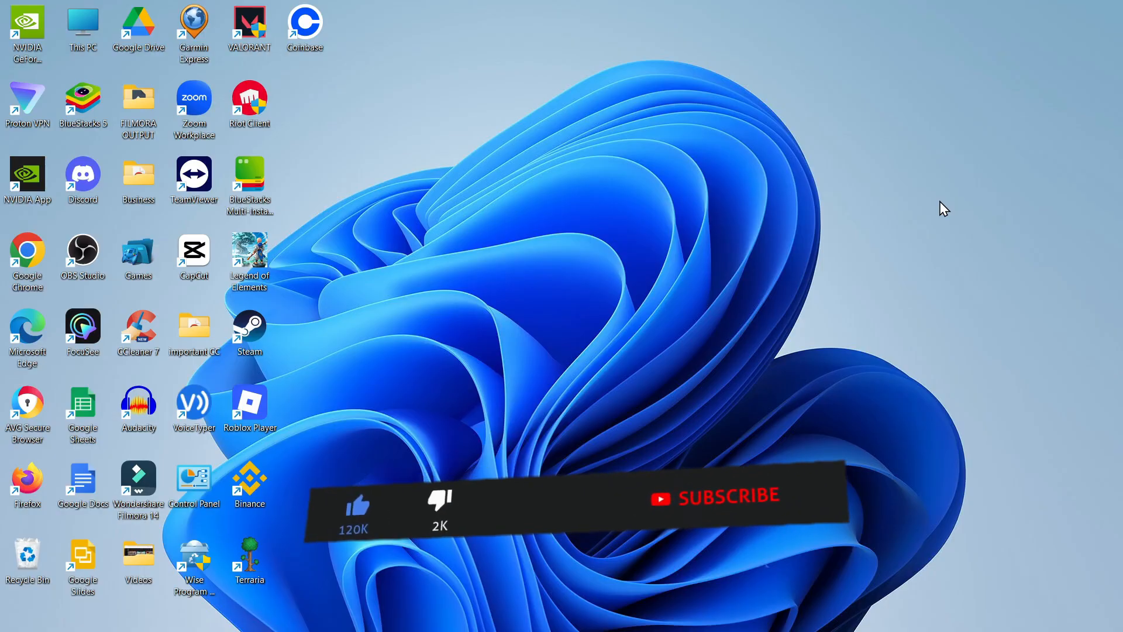
- Launch Chrome and run a Google search for 'download adobe acrobat reader'
click(728, 498)
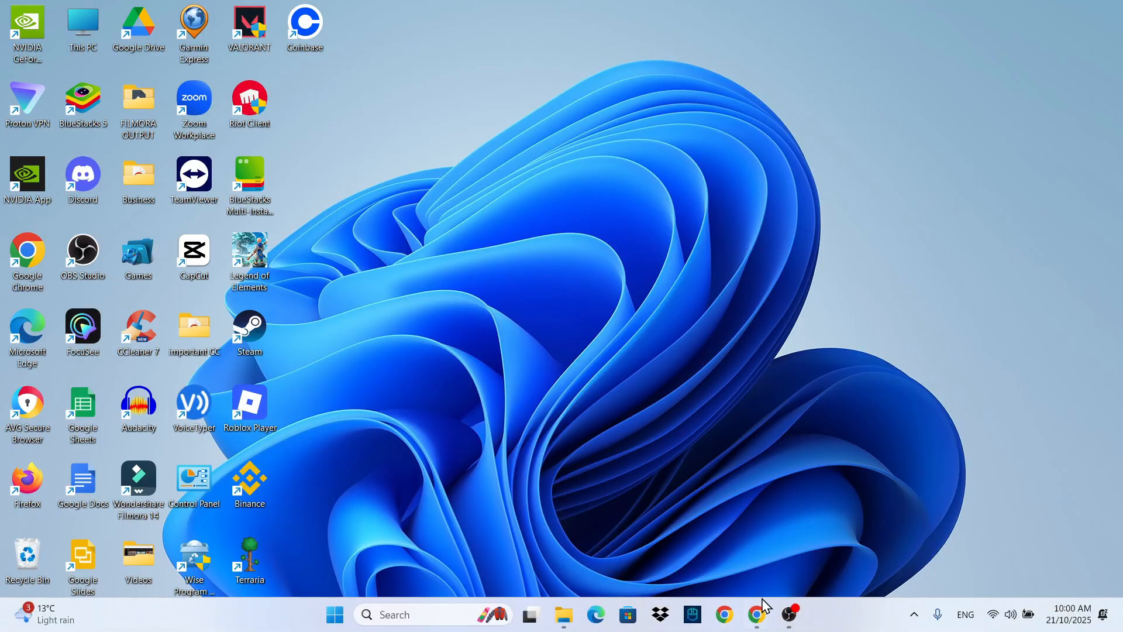
click(757, 613)
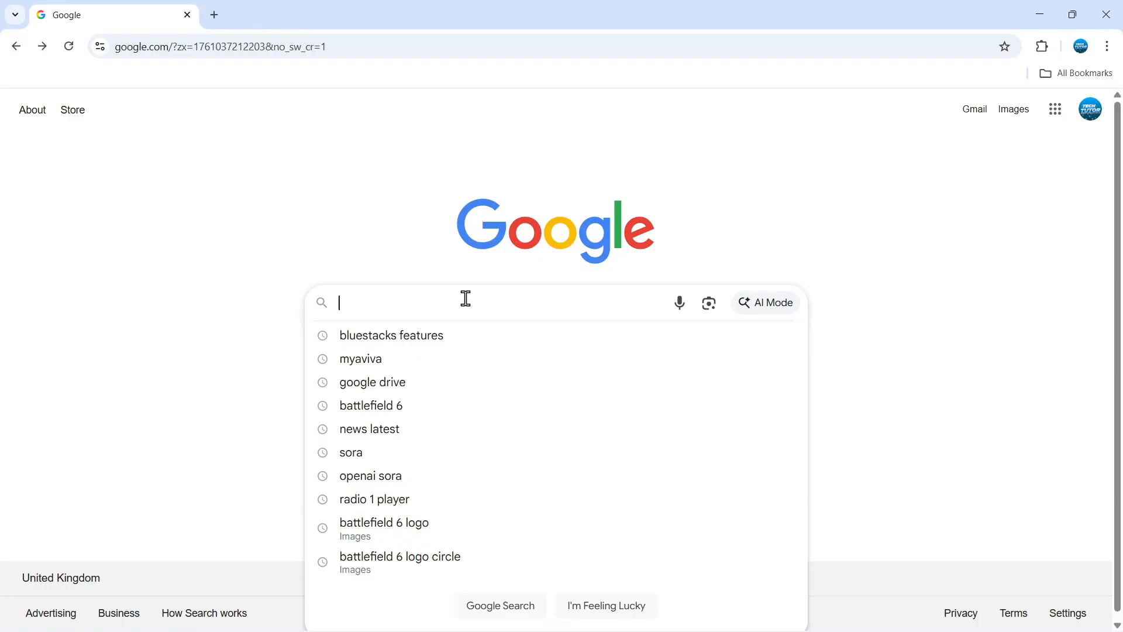
text(downlaod adobe acrobat)
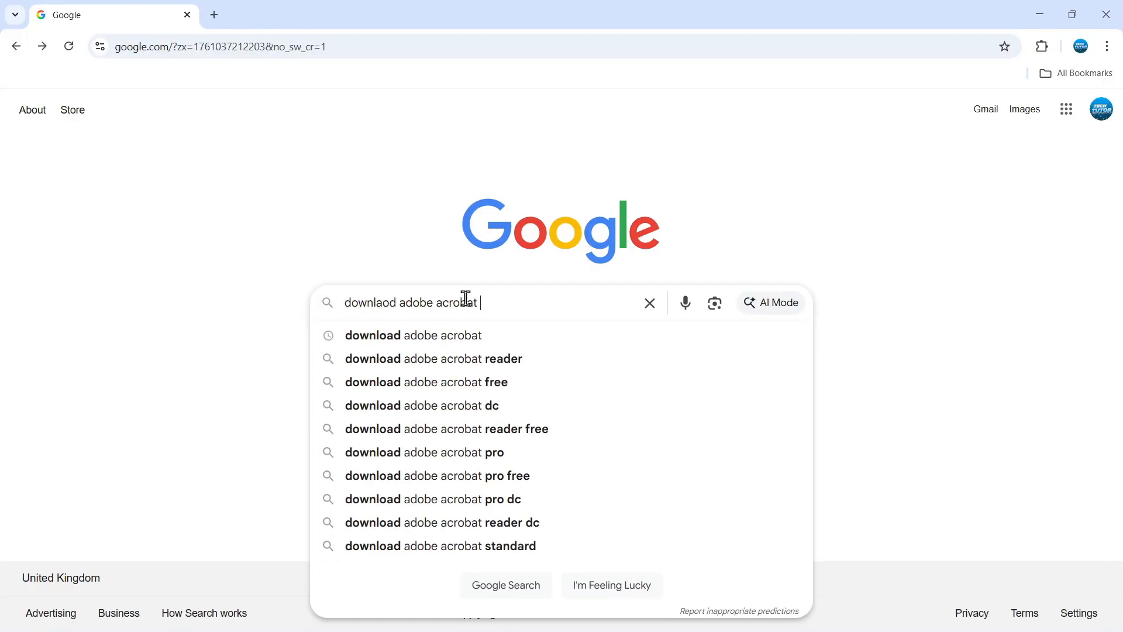
click(426, 360)
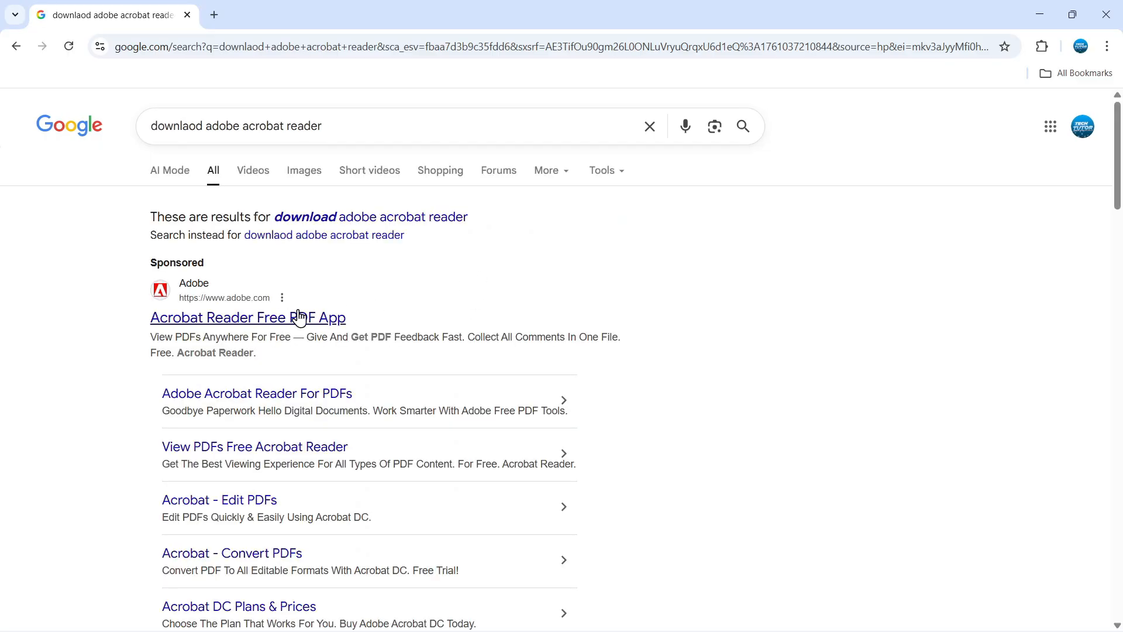
- From Adobe's Acrobat Reader page, download the Reader installer and launch it
click(248, 318)
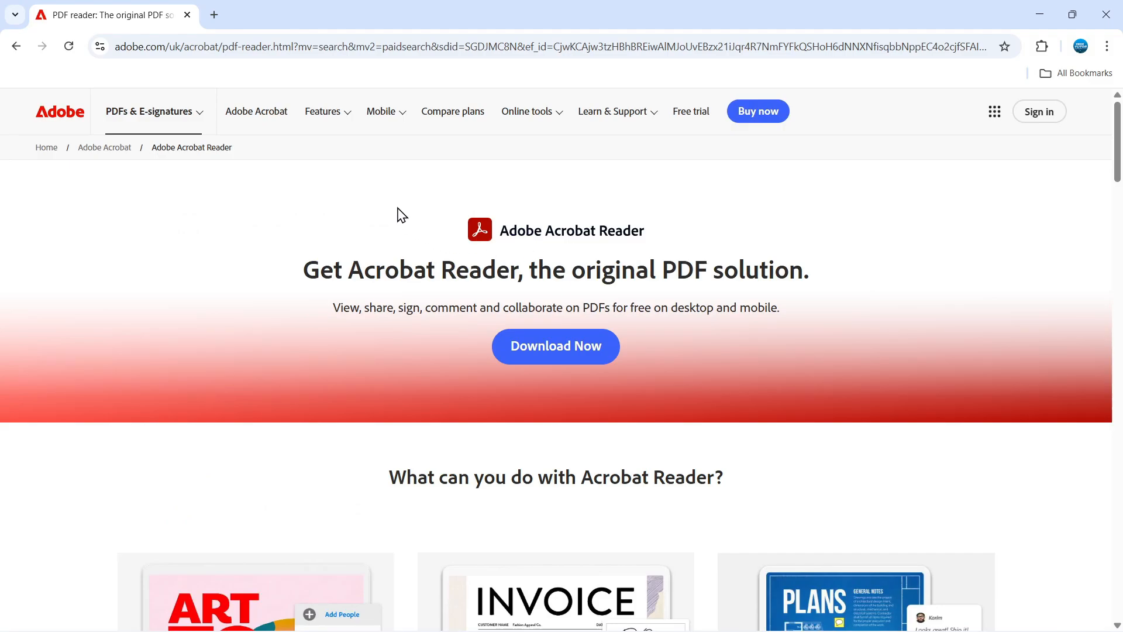
click(556, 346)
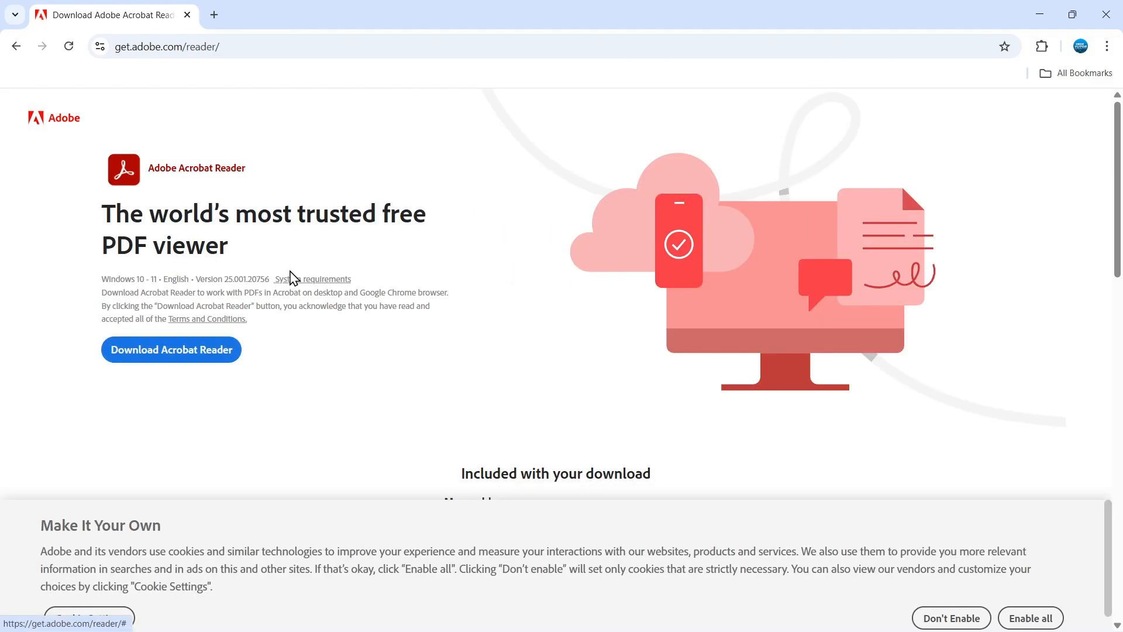
click(171, 348)
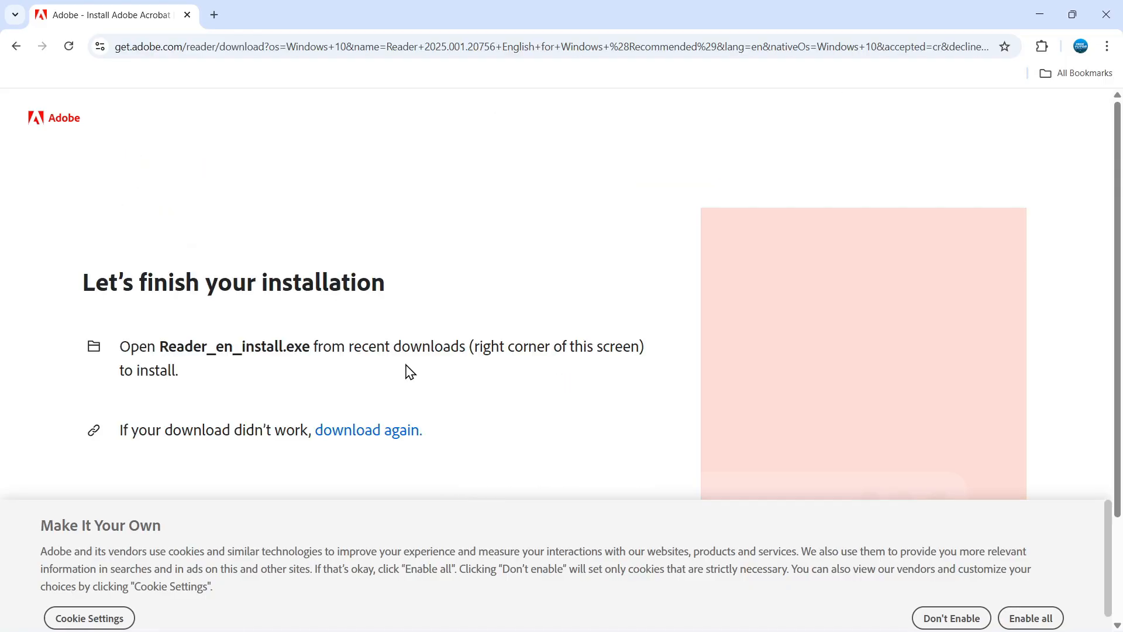
click(1055, 47)
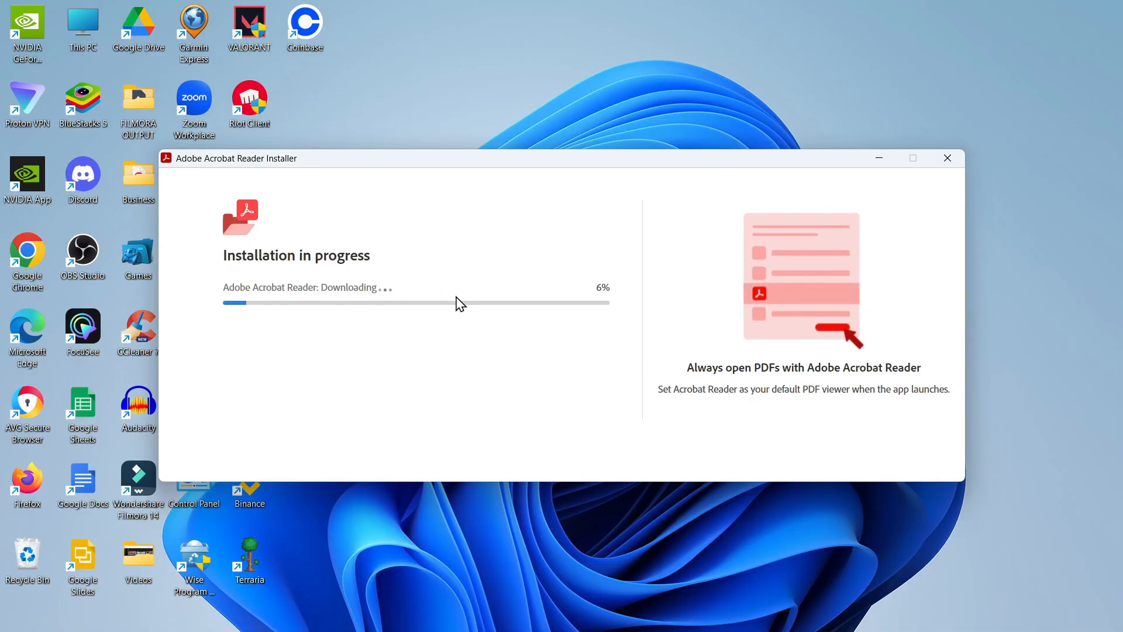
mouse_move(419, 326)
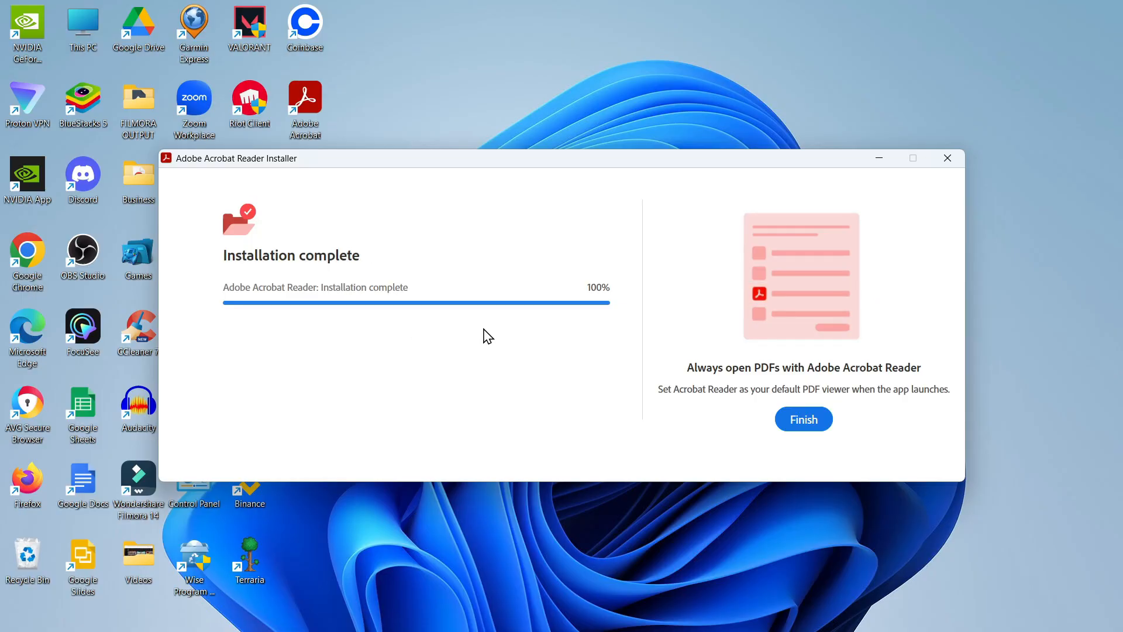
mouse_move(399, 249)
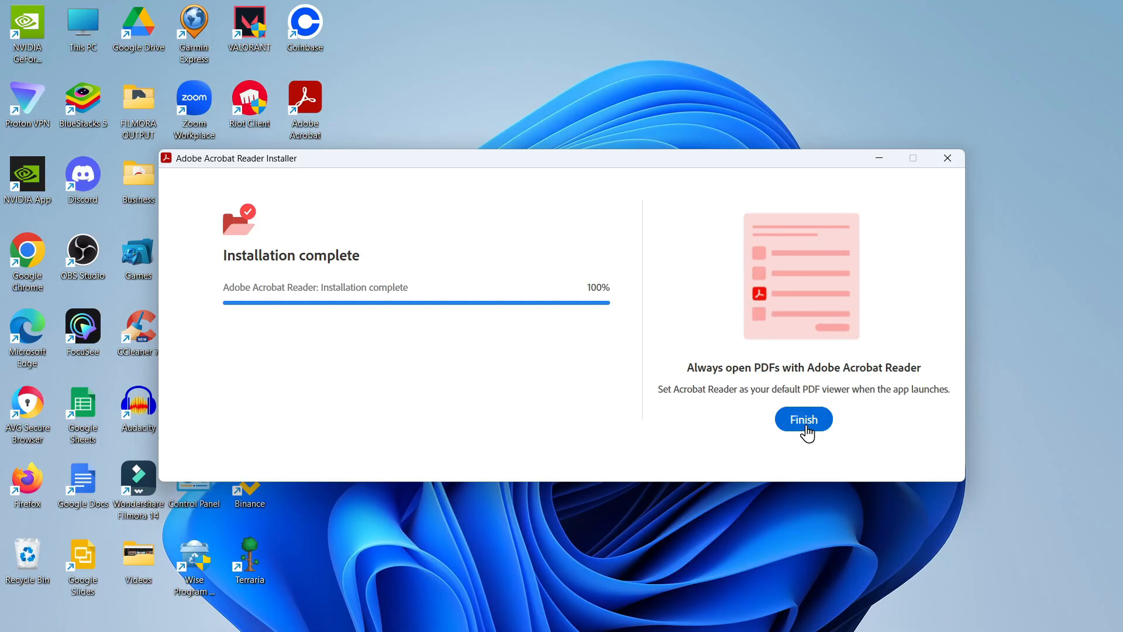
- Finish the completed Acrobat Reader installation so Reader opens on its welcome screen
click(804, 419)
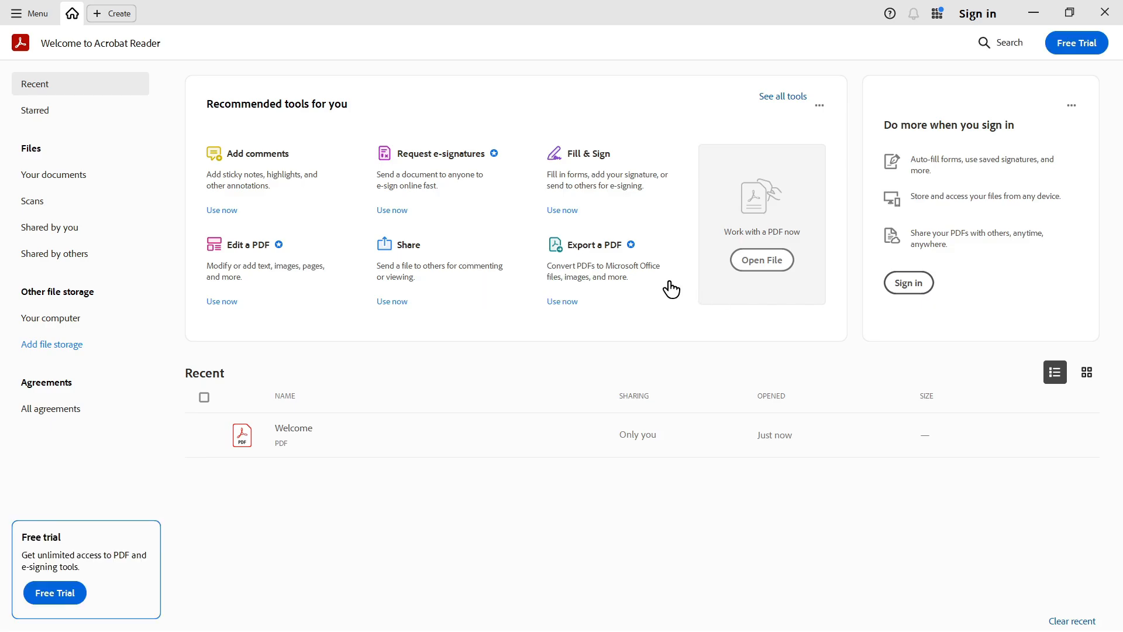
- Browse the Documents folder in the Open dialog, then cancel and close Reader
click(761, 260)
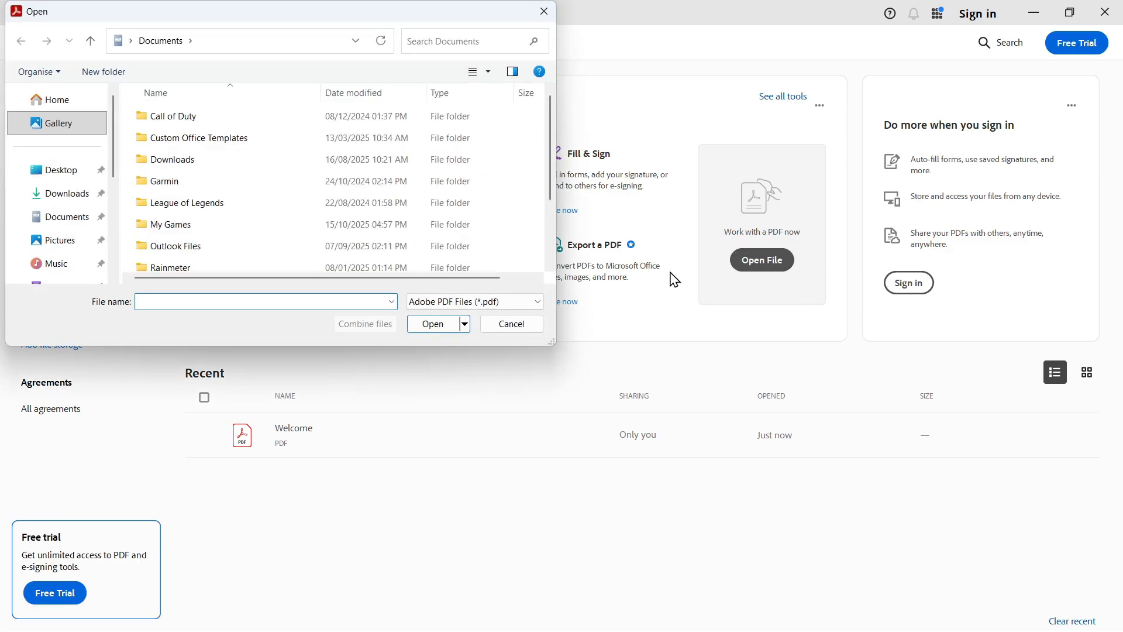
scroll(down, 3)
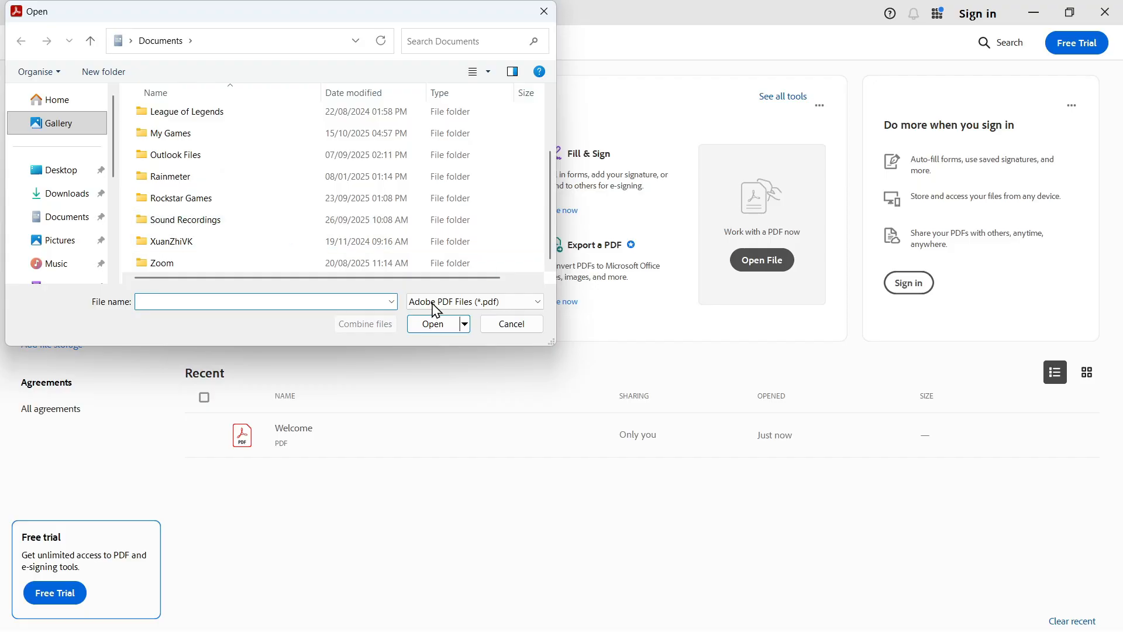
click(511, 323)
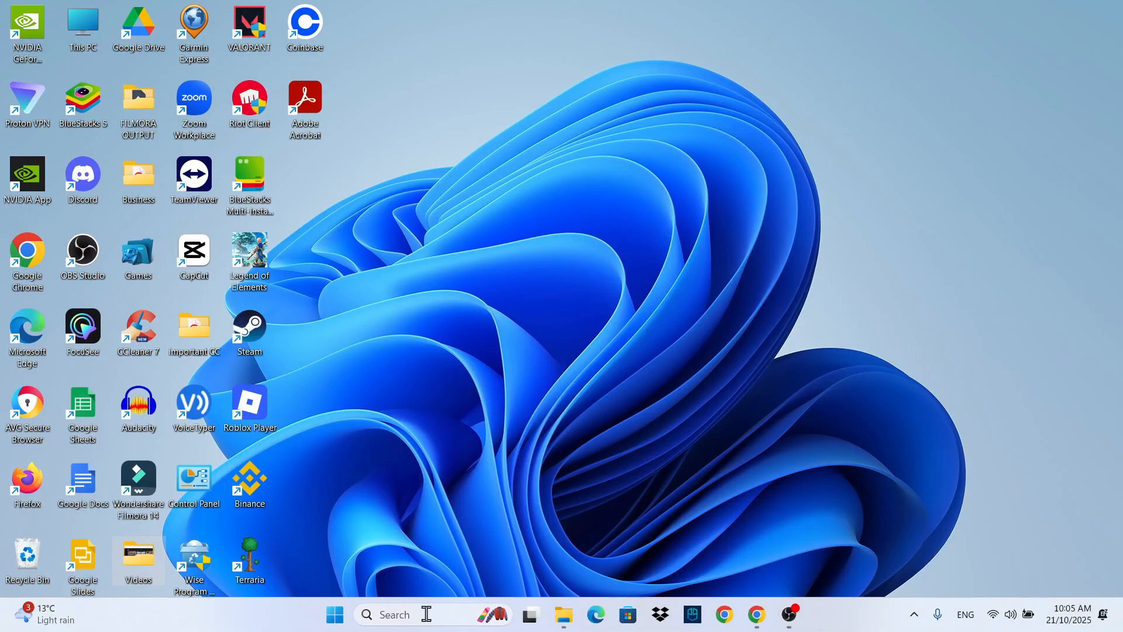
- Launch Settings from the taskbar search and go to the Apps section
text(settings)
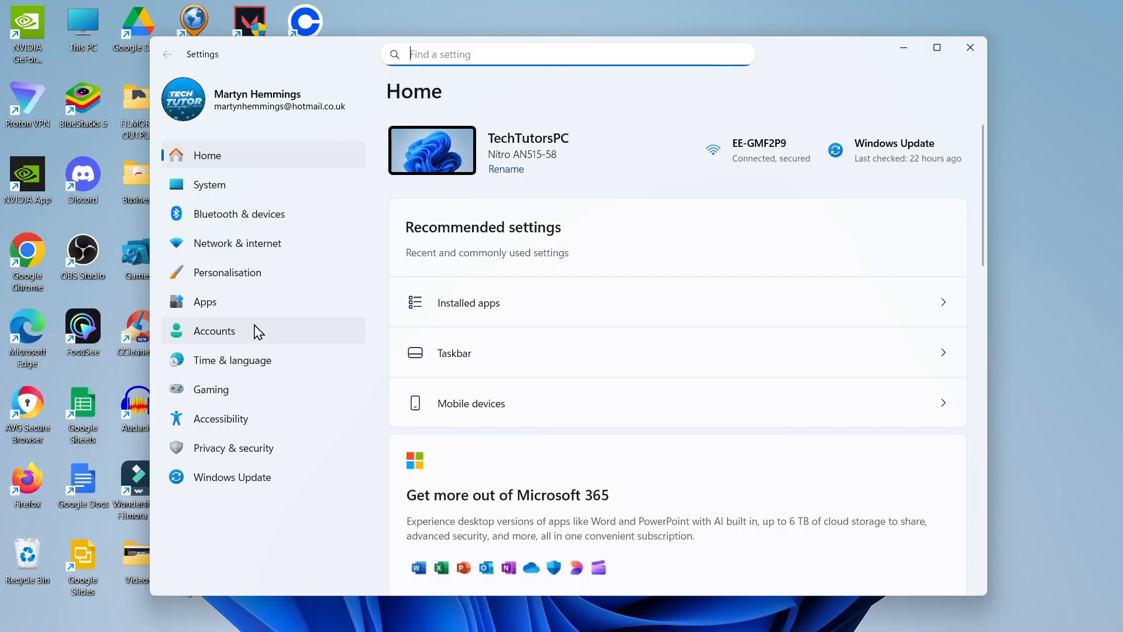
click(204, 302)
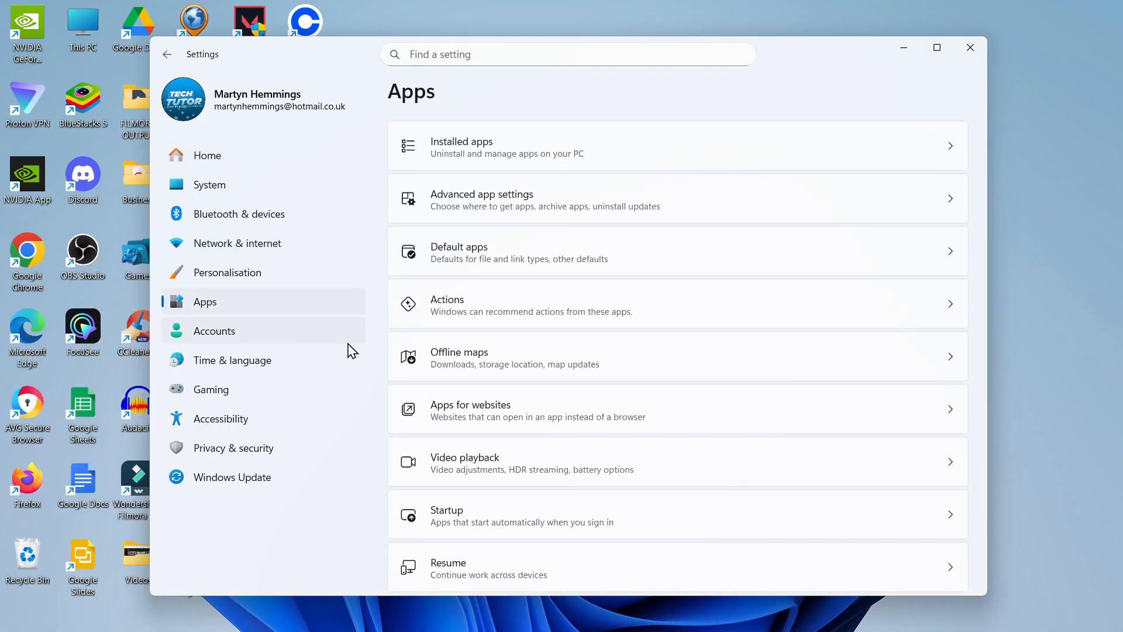
mouse_move(646, 255)
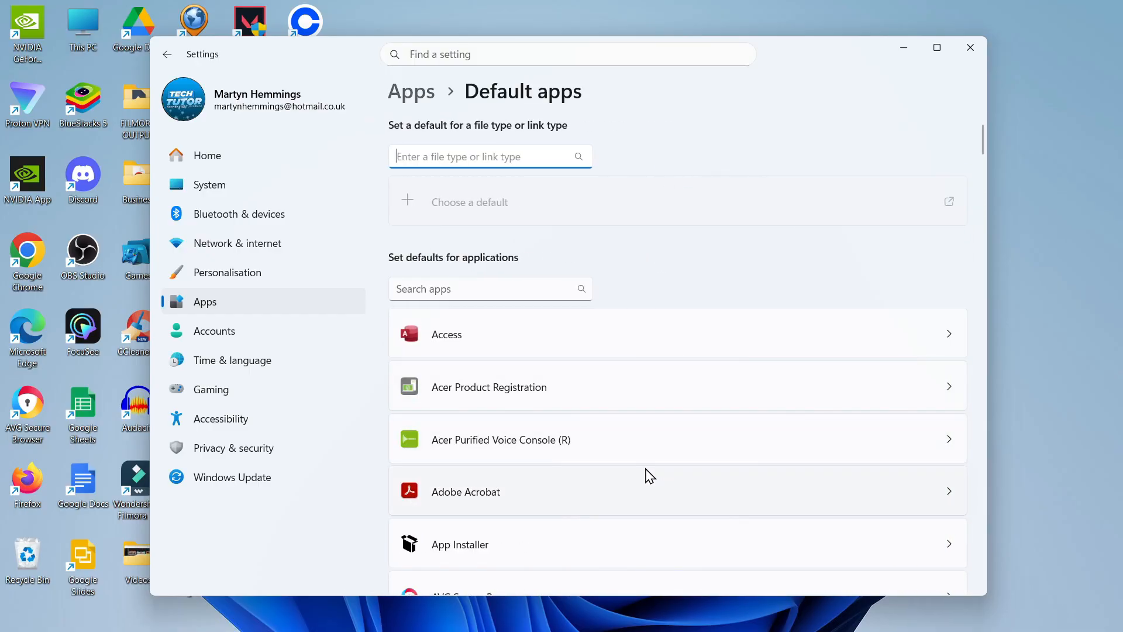
mouse_move(651, 467)
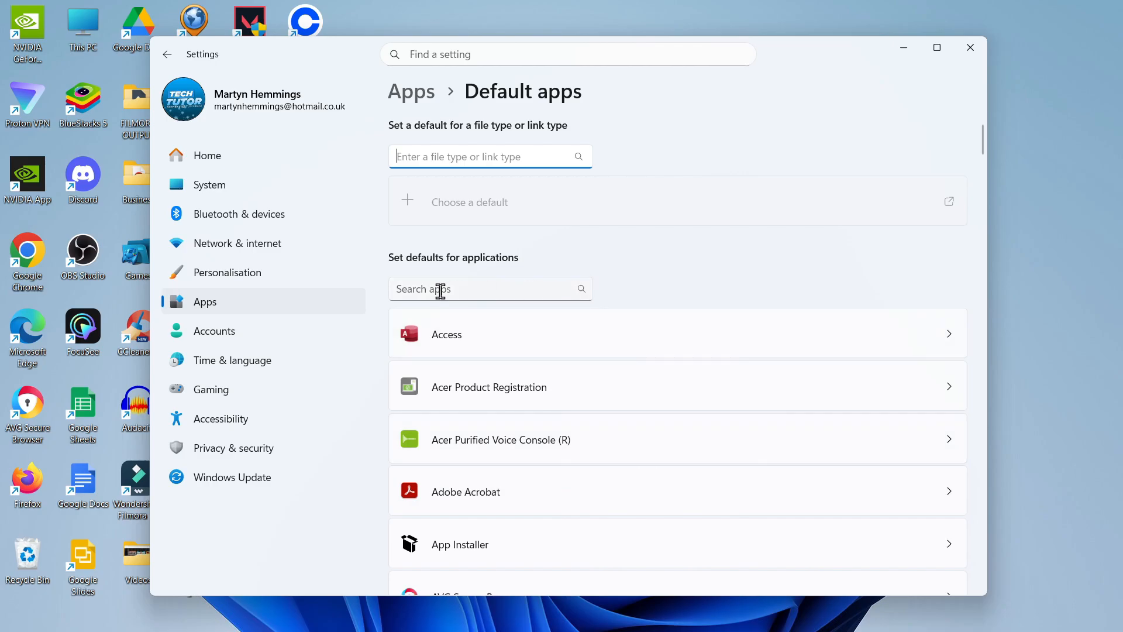
- On the Default apps page, filter the app list to 'ado' so only Adobe Acrobat remains
text(adop)
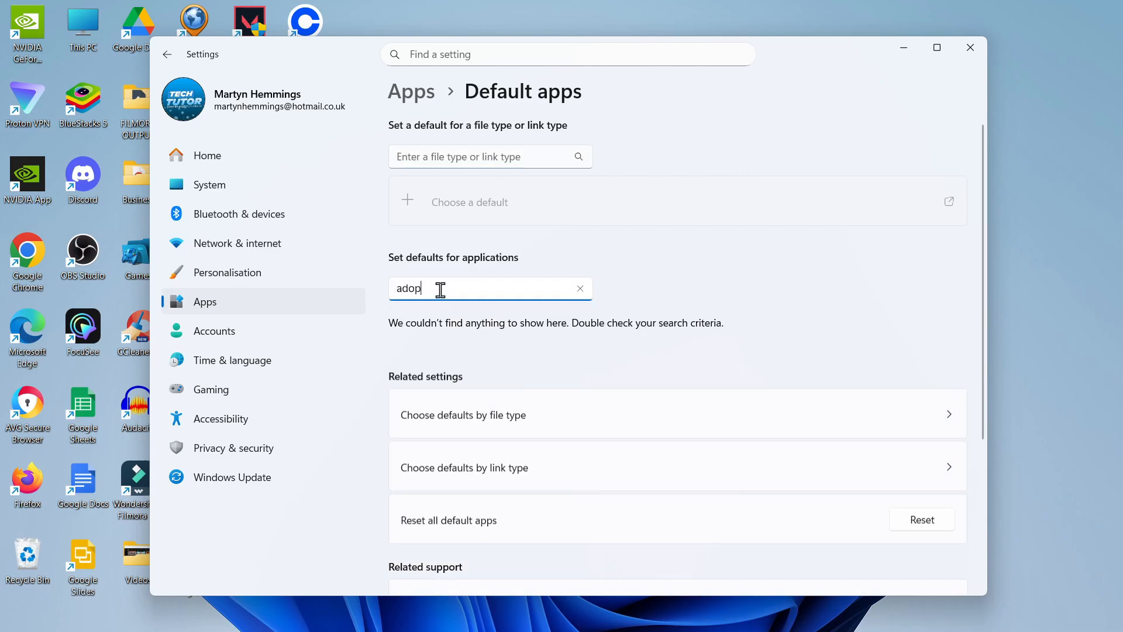
key(Backspace)
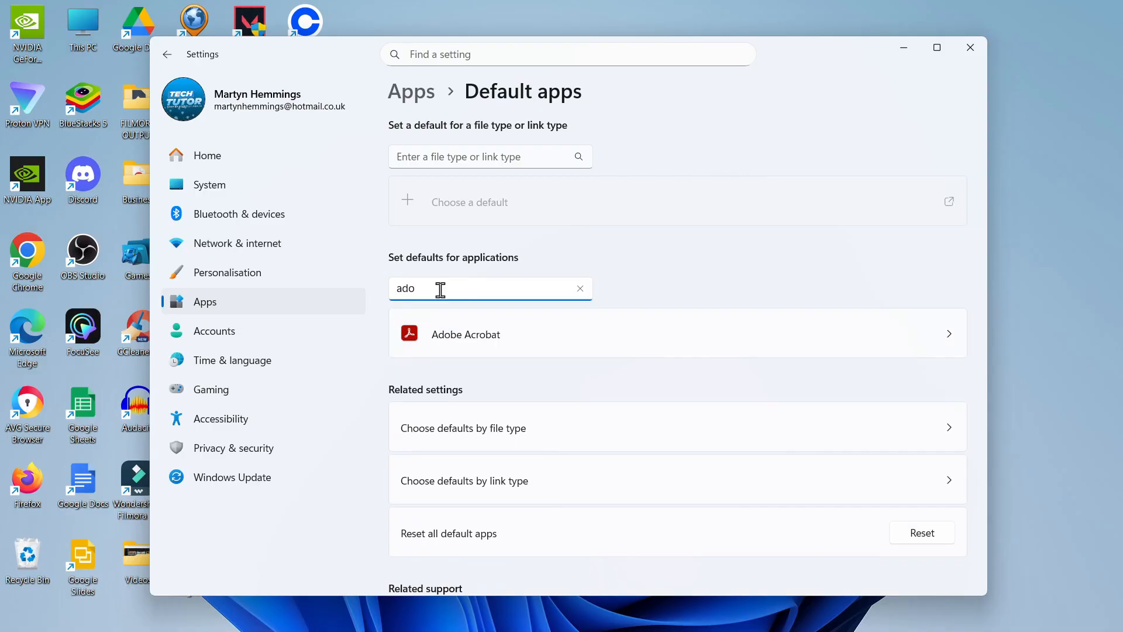
- Show Adobe Acrobat's default file types and verify .pdf is assigned to Adobe Acrobat
click(465, 335)
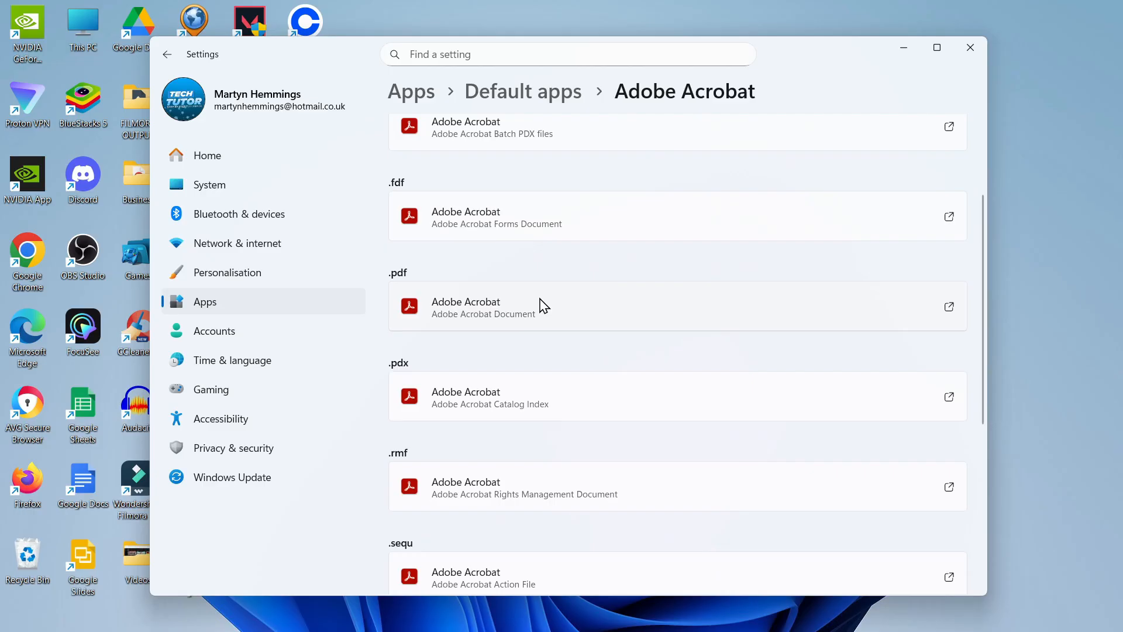
mouse_move(606, 318)
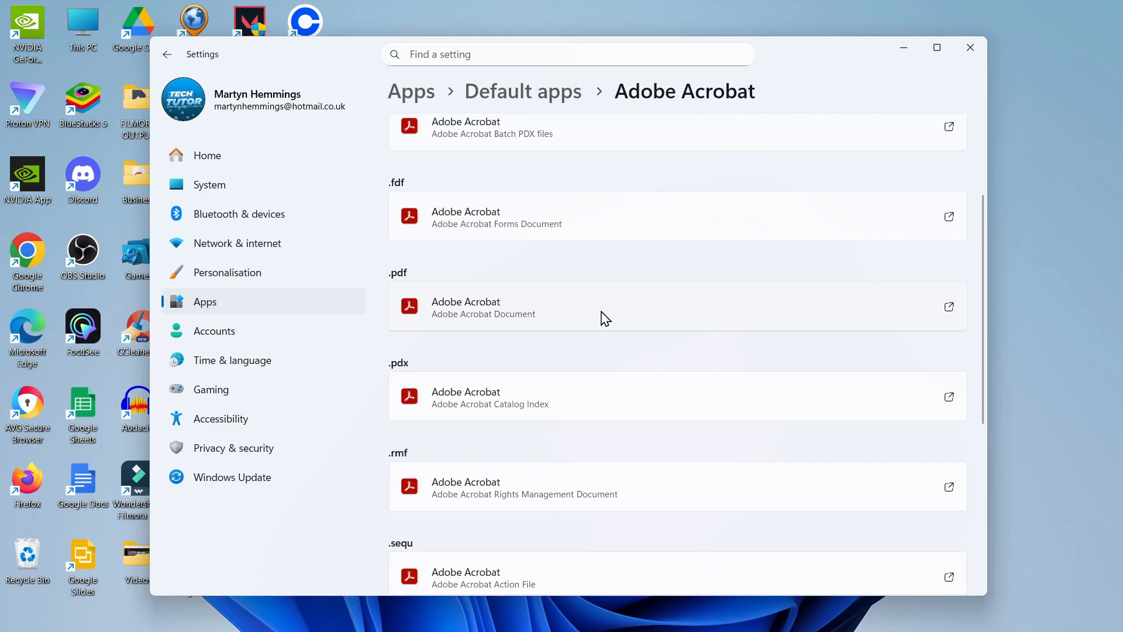
scroll(down, 3)
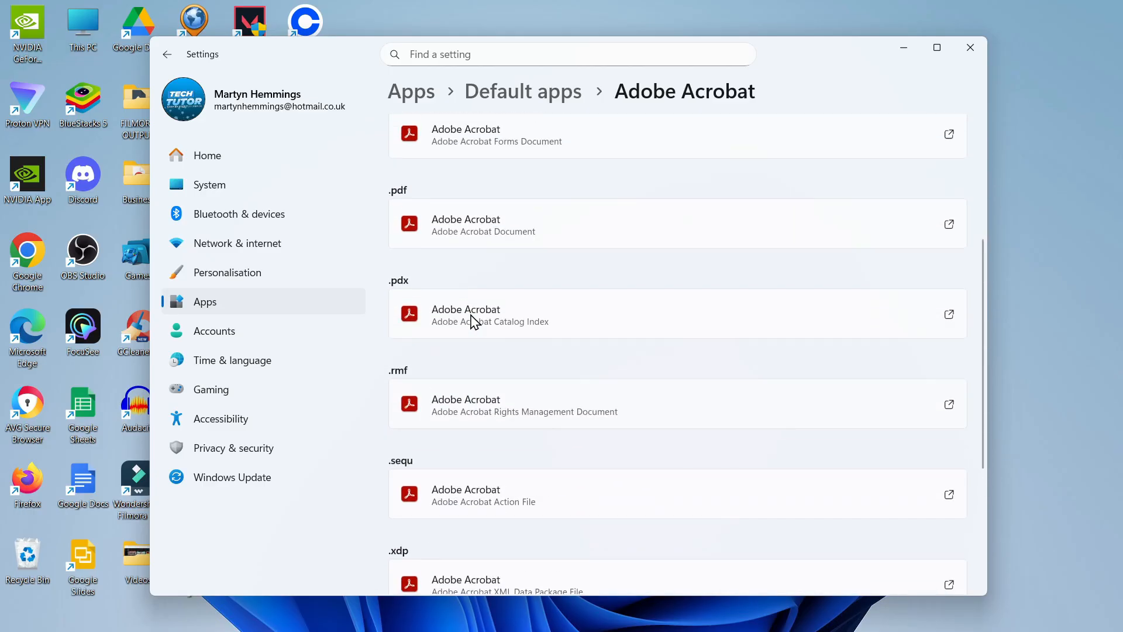
scroll(up, 3)
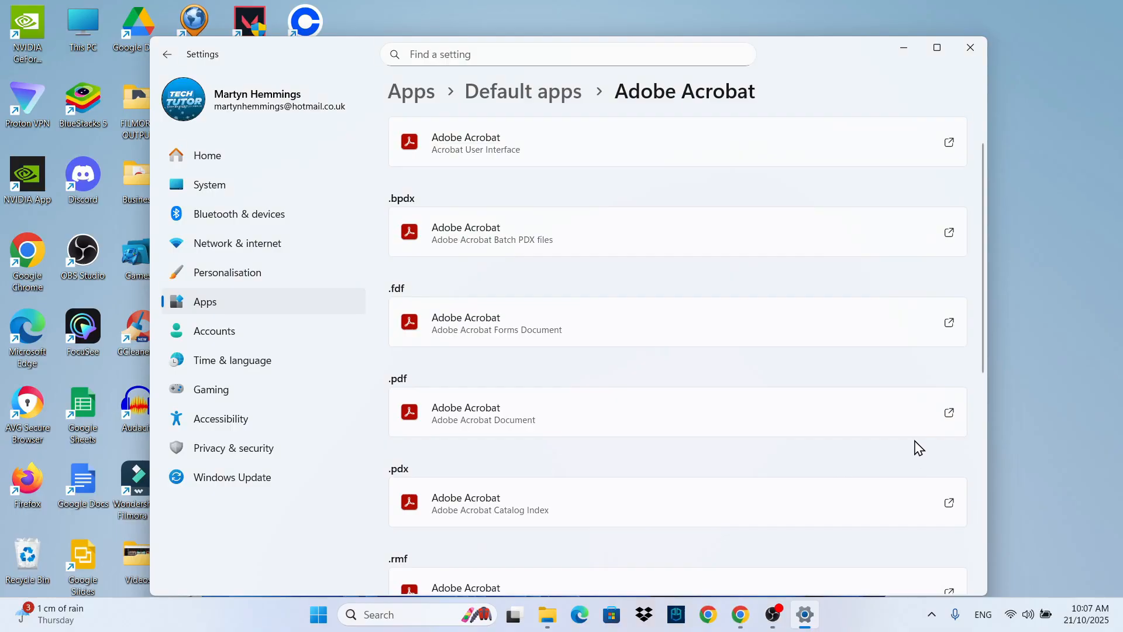
mouse_move(911, 445)
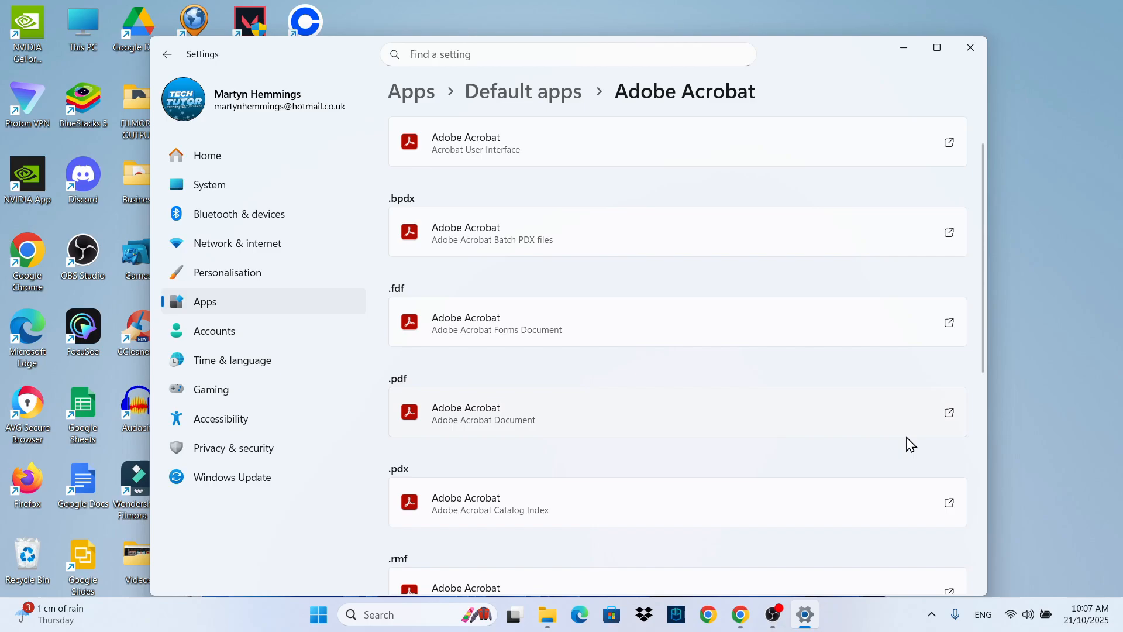
mouse_move(942, 420)
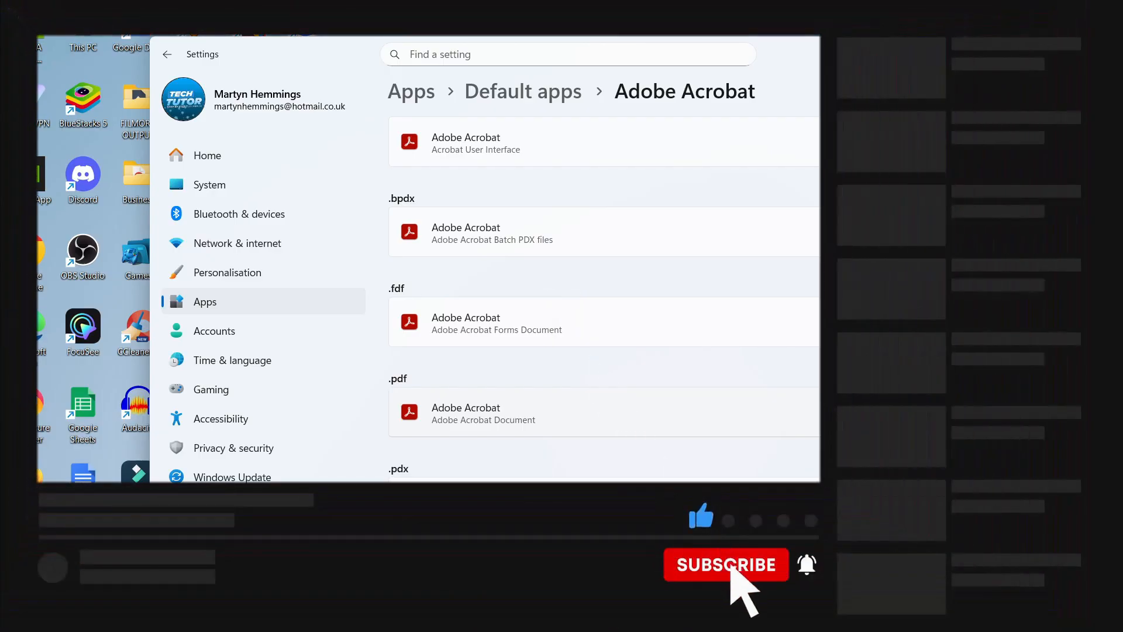
click(727, 565)
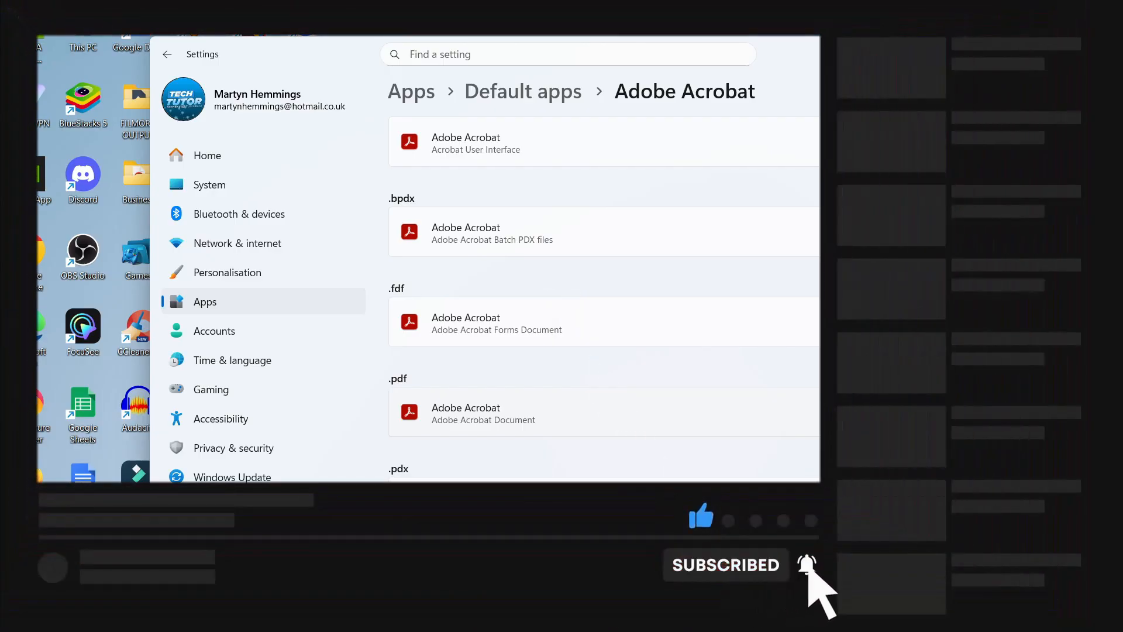